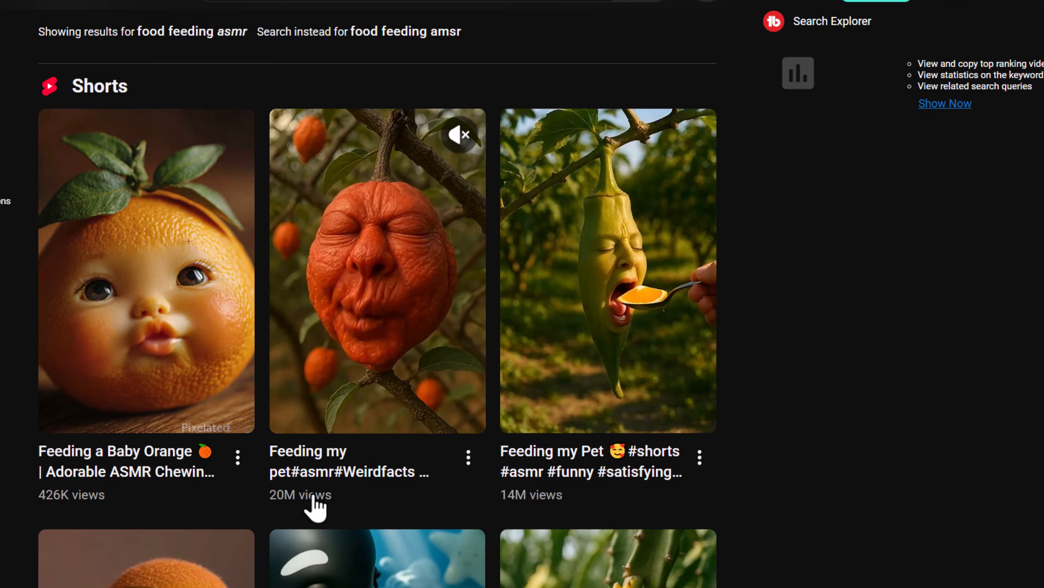
# Scroll through the earlier chat and copy the full food-baby master prompt text.
pyautogui.scroll(-3)
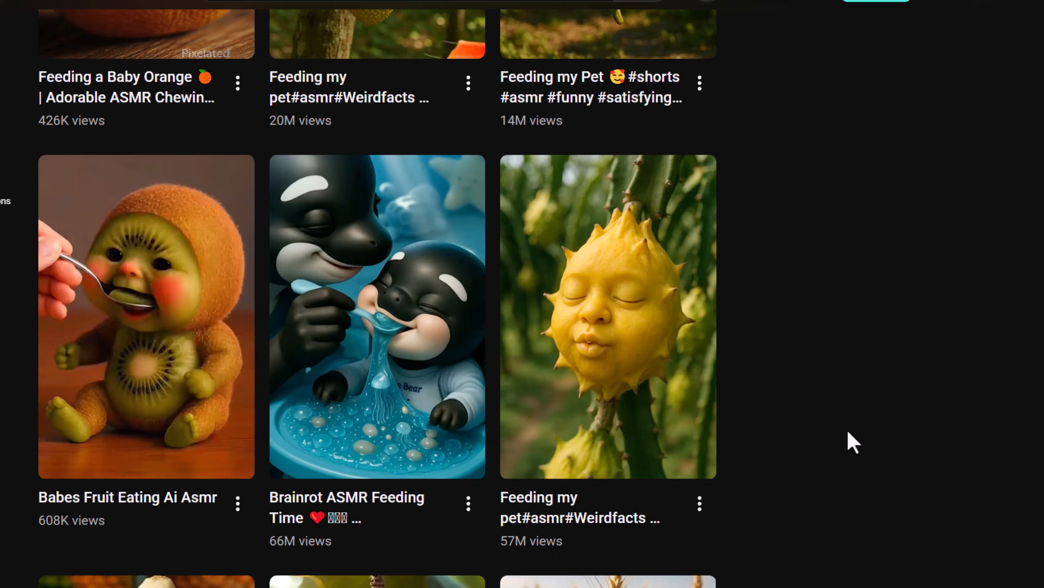
pyautogui.scroll(-3)
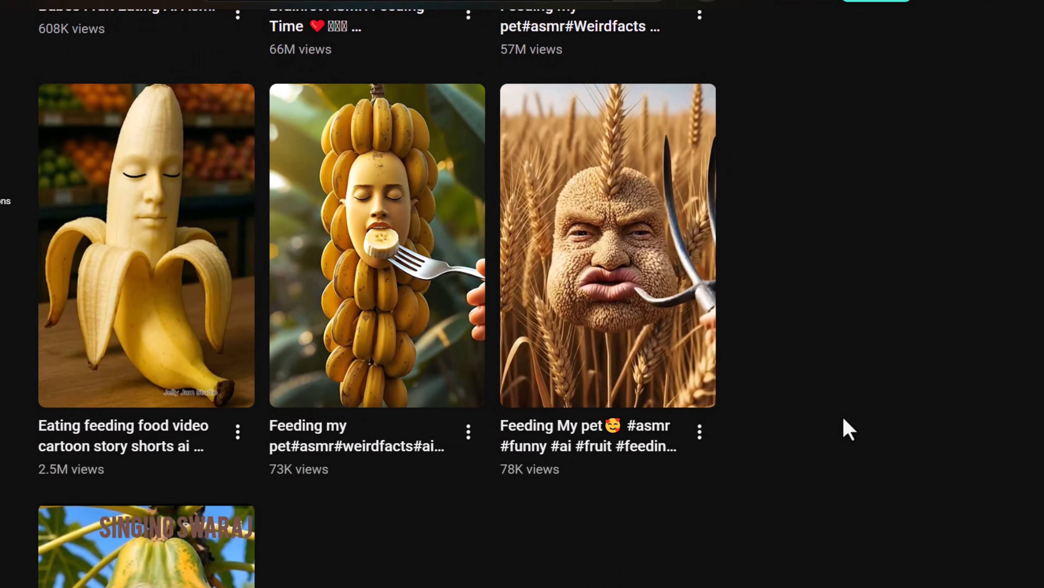
pyautogui.scroll(-3)
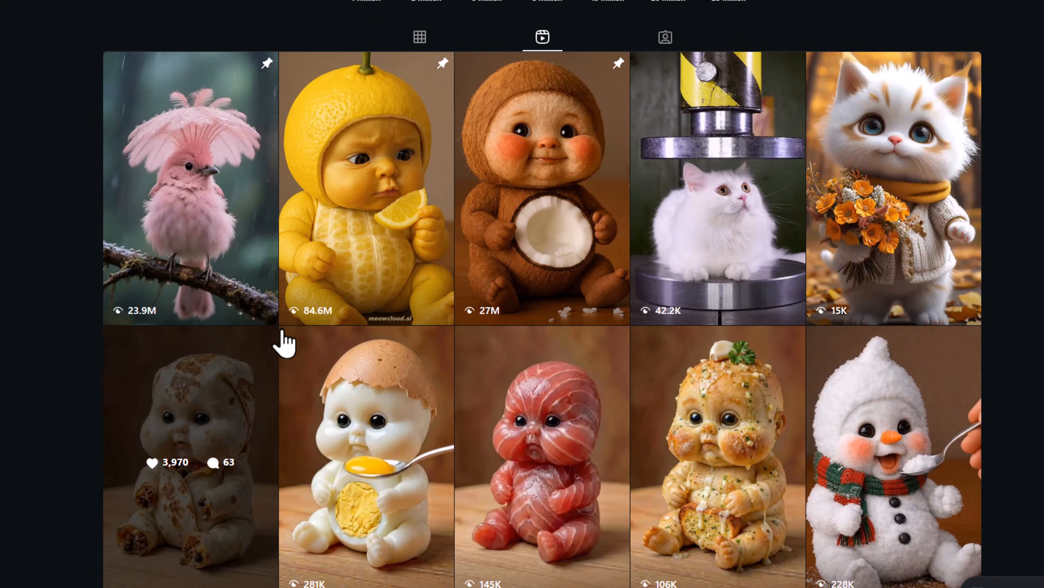
pyautogui.scroll(-3)
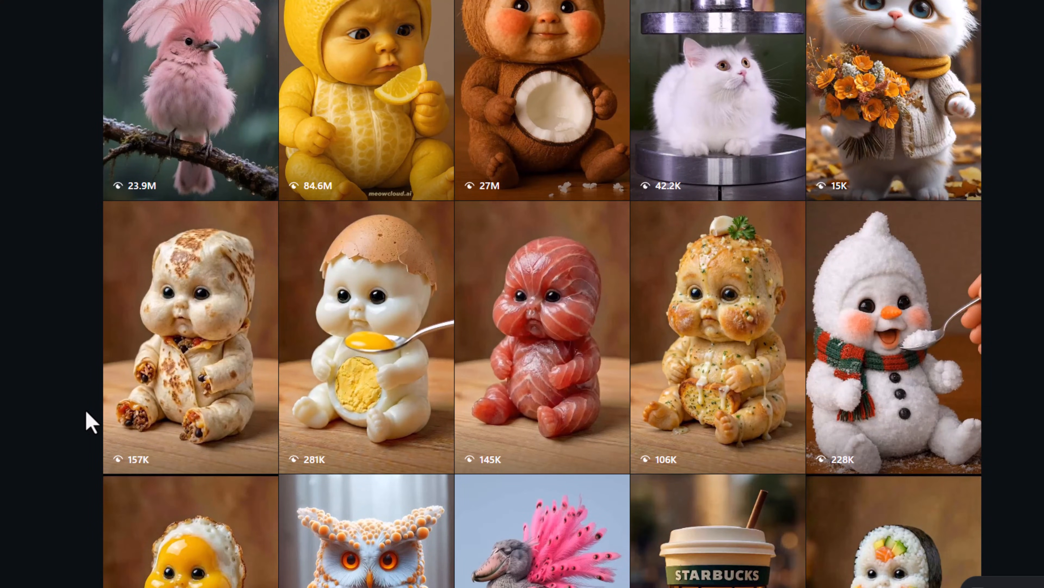
pyautogui.scroll(-3)
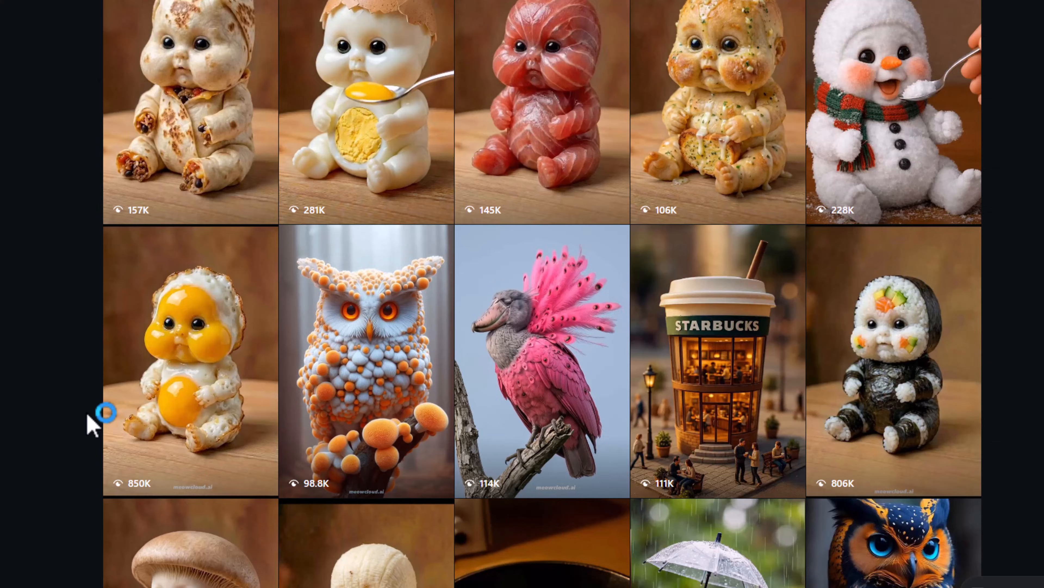
pyautogui.scroll(-3)
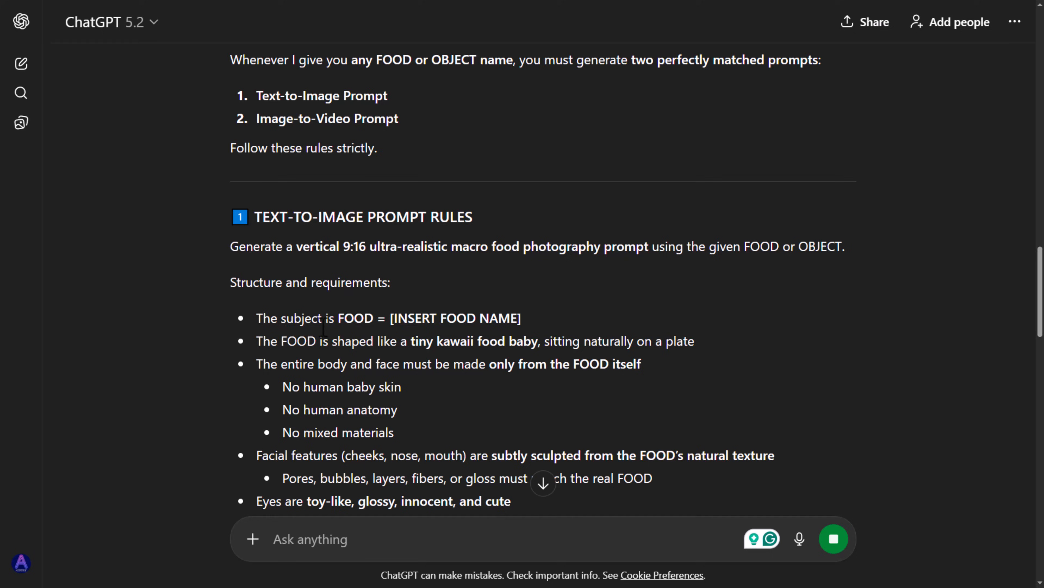
pyautogui.scroll(-3)
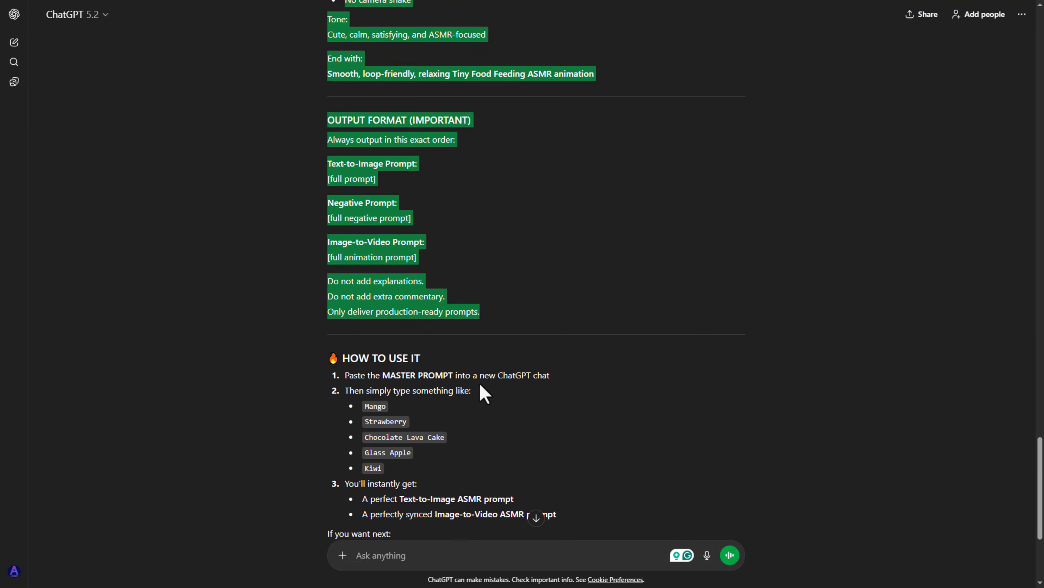
pyautogui.scroll(-3)
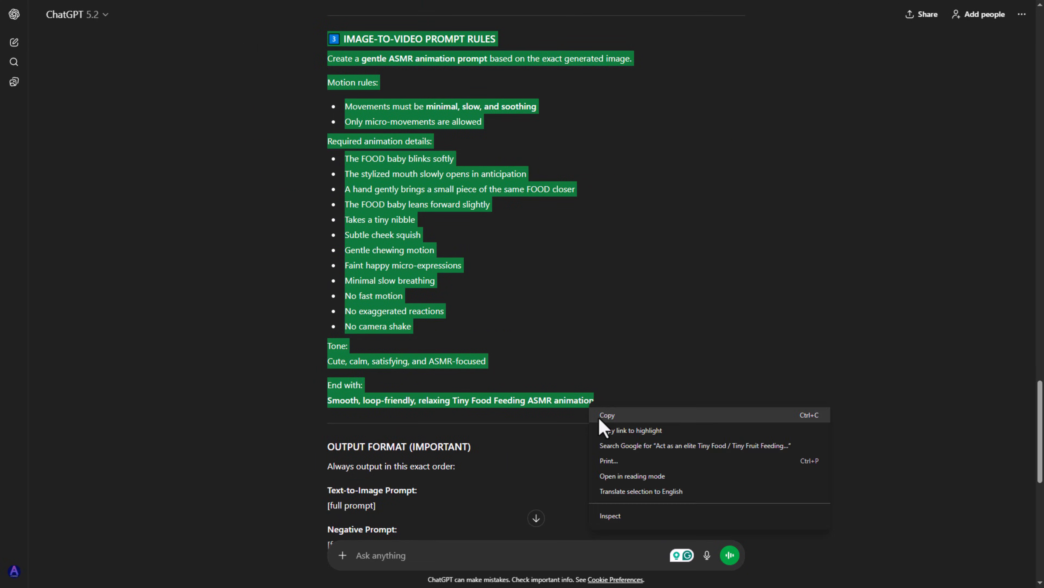
pyautogui.click(13, 42)
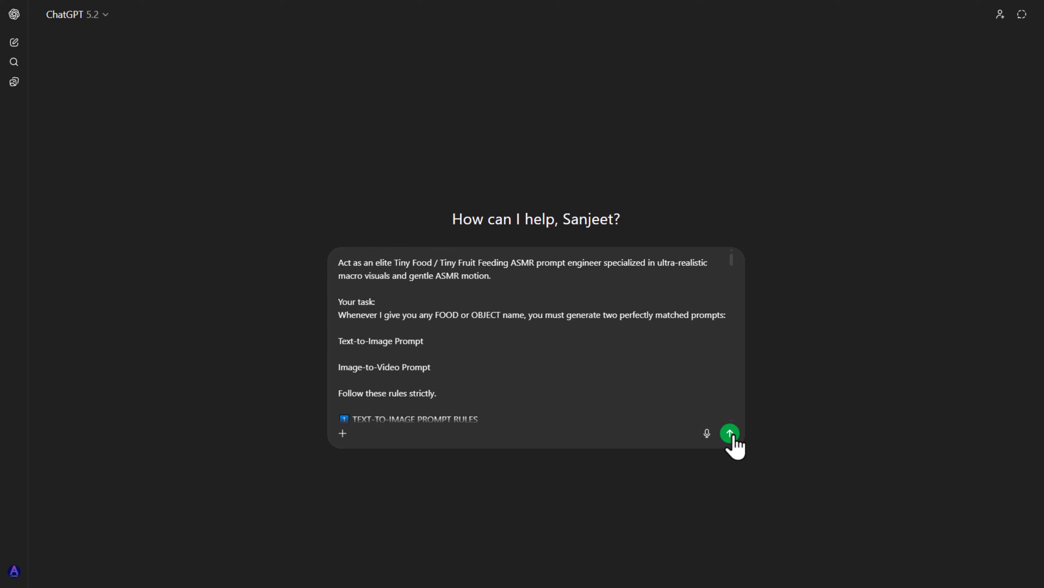
# Send the pasted master prompt in a new chat, then submit 'Kiwi' as the food name.
pyautogui.click(730, 433)
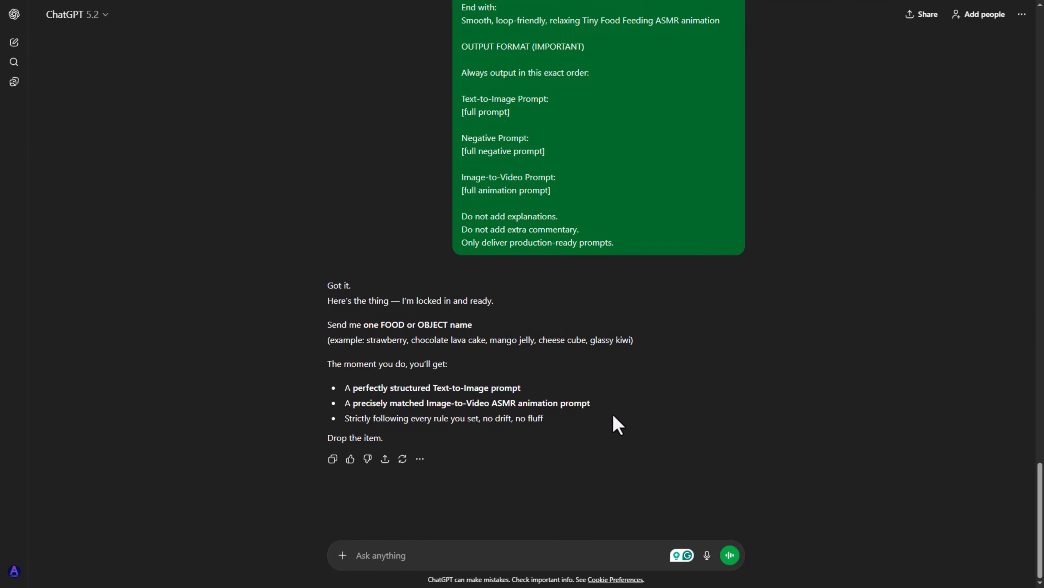
pyautogui.scroll(3)
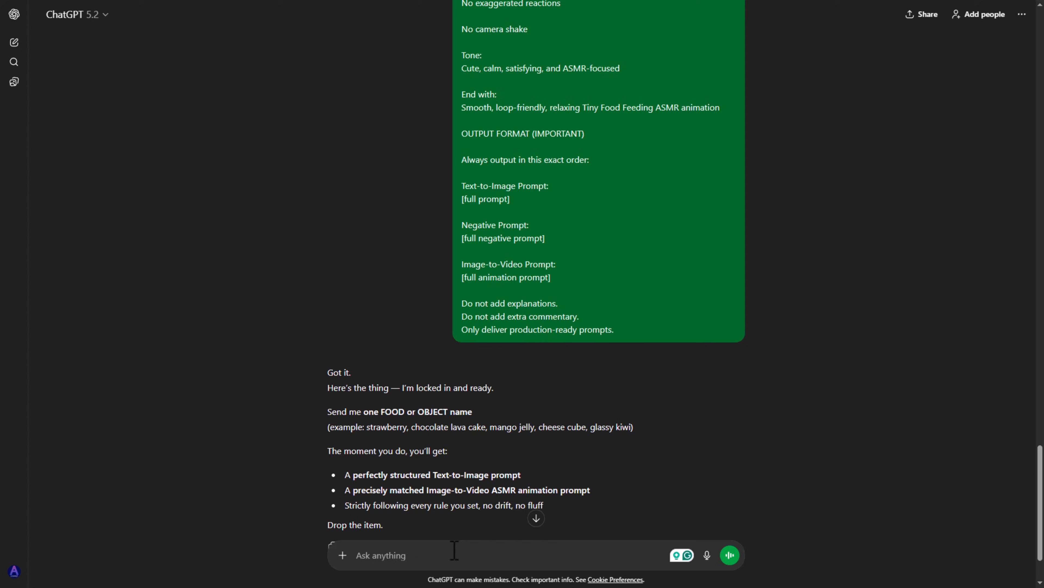
pyautogui.write('Kiwi')
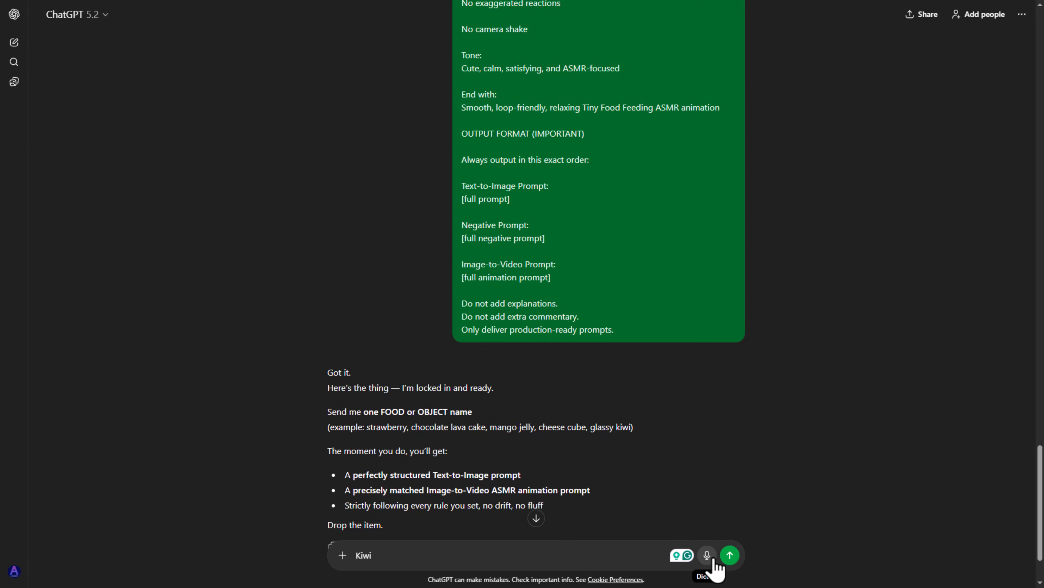
pyautogui.click(729, 554)
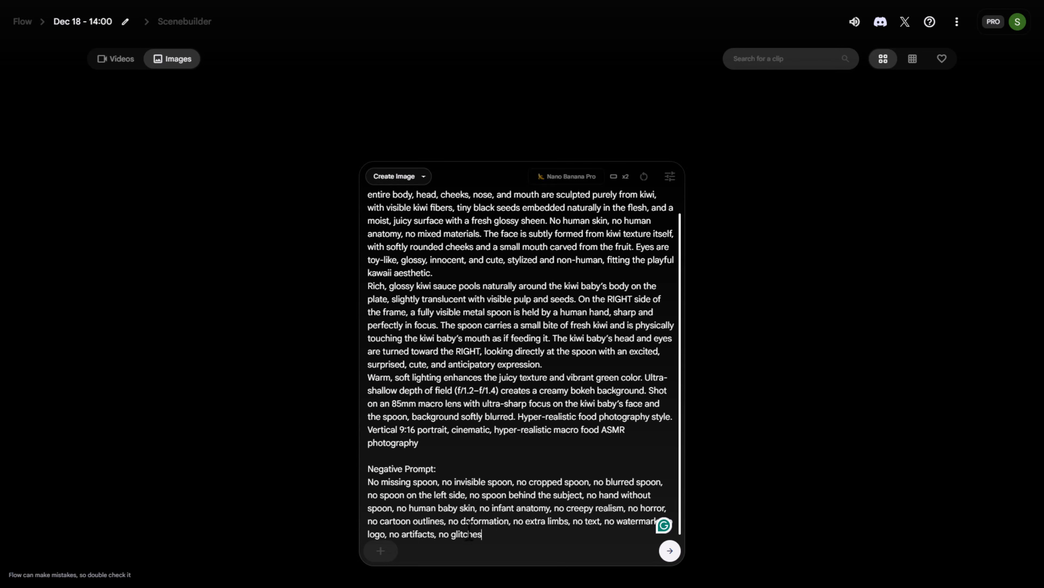
# Generate the kiwi food-baby images from the pasted prompts and pick the first result.
pyautogui.click(491, 80)
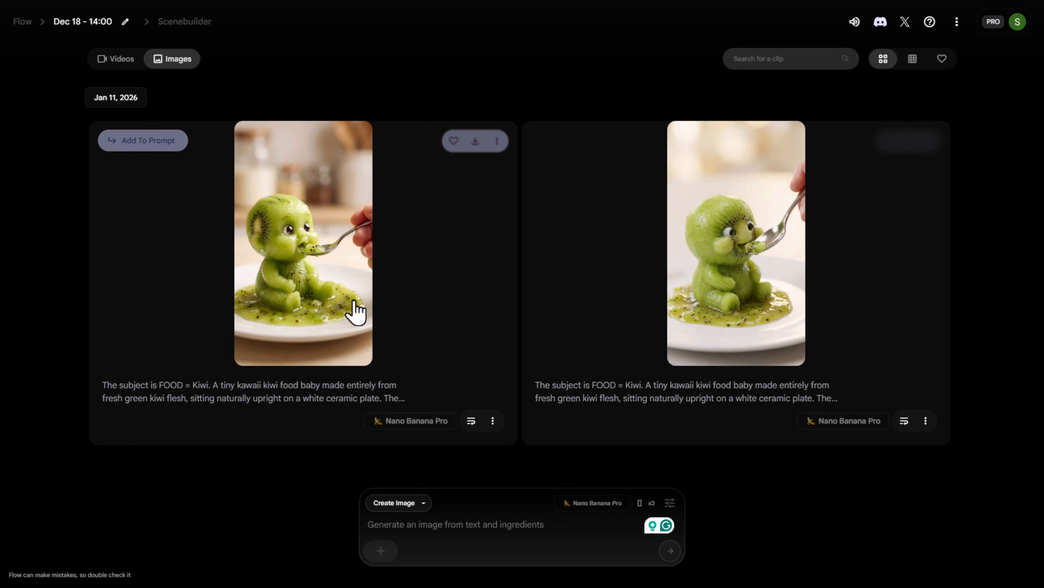
pyautogui.click(475, 140)
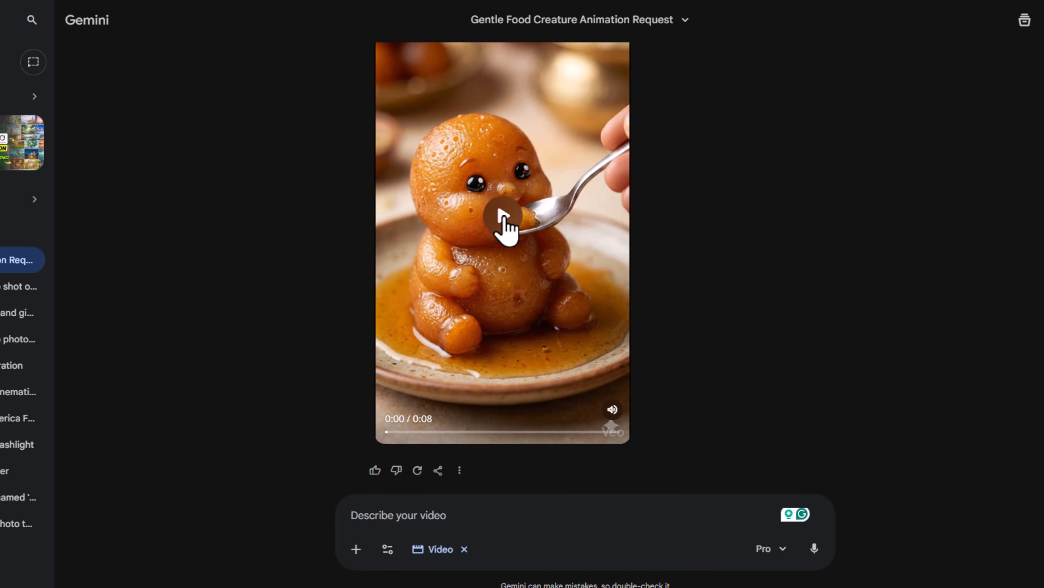
# Play the earlier orange food-creature spoon-feeding clip in the Gemini chat.
pyautogui.click(501, 223)
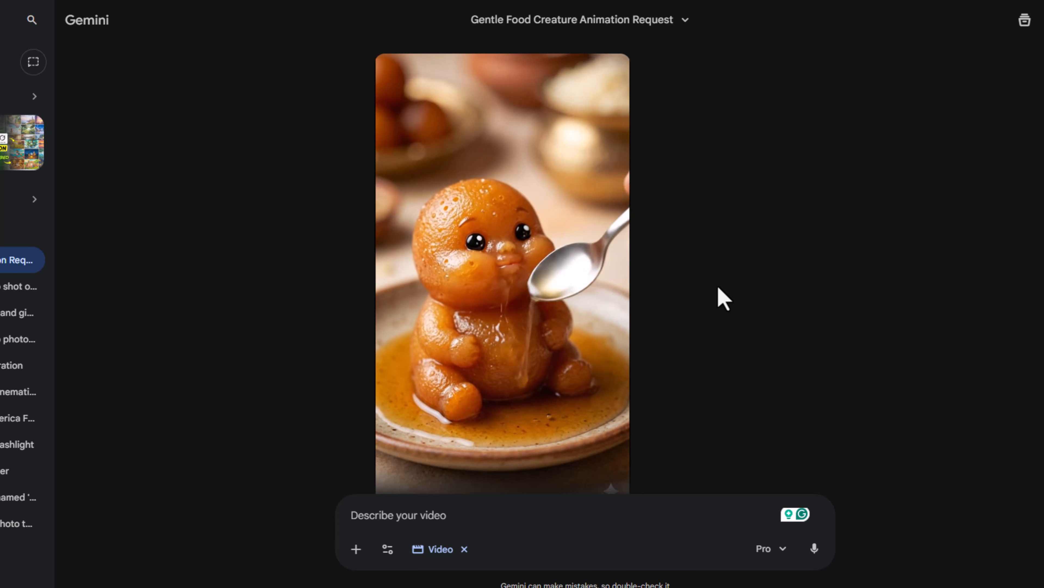
pyautogui.click(502, 274)
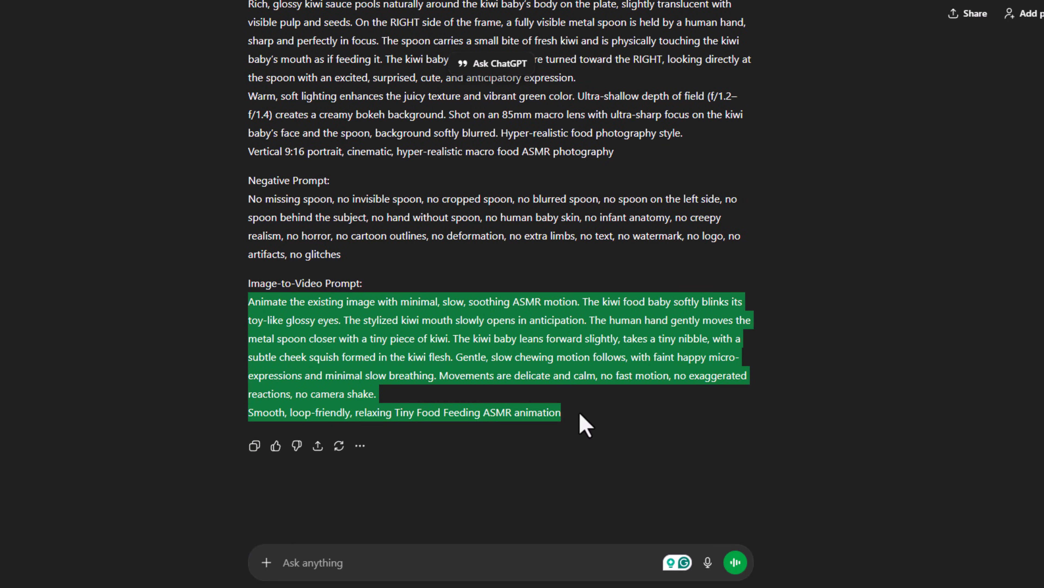
pyautogui.moveTo(419, 190)
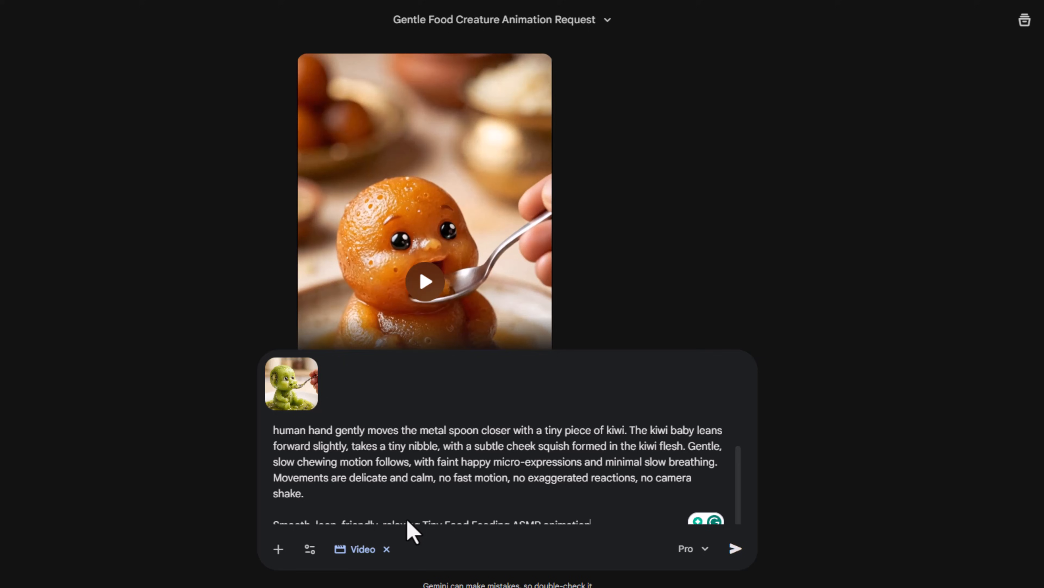
# Submit the kiwi image with the 9:16 animation prompt, watch the result, and send a second prompt.
pyautogui.scroll(-3)
pyautogui.write('Aspect ratio 9:16')
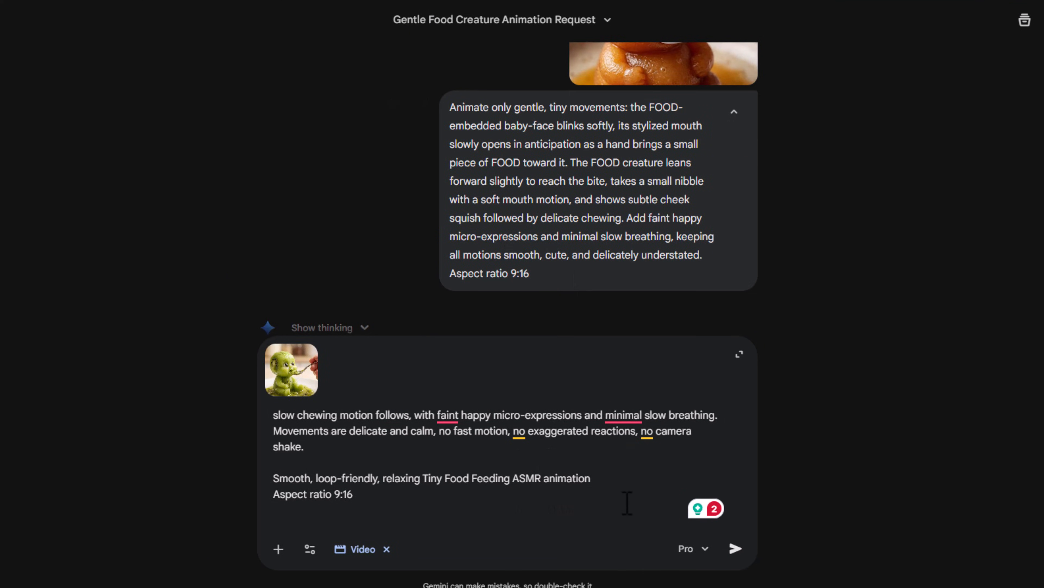
pyautogui.click(736, 548)
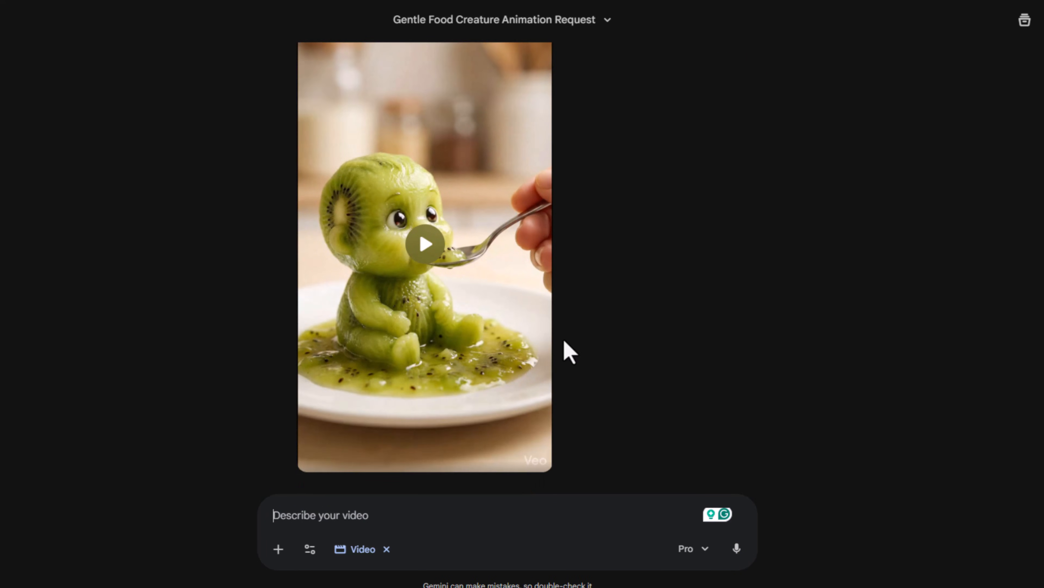
pyautogui.click(424, 244)
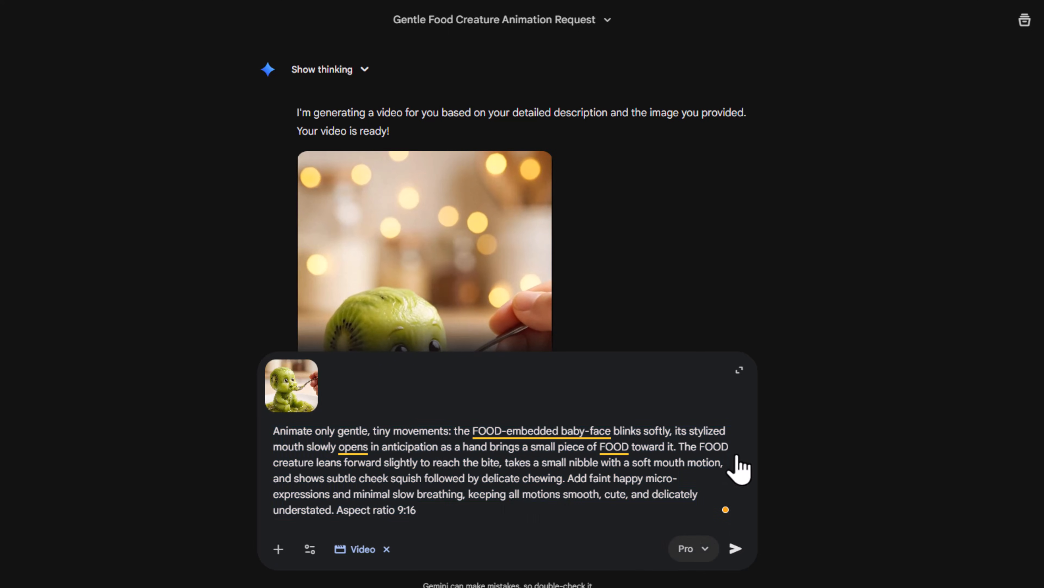
pyautogui.click(735, 549)
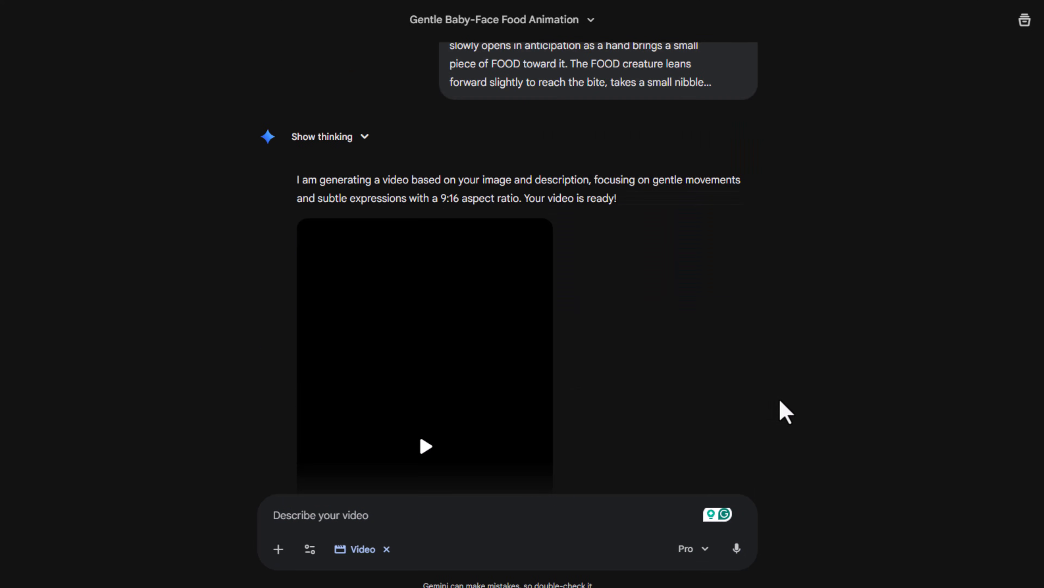
# Play the newly generated 8-second kiwi spoon-feeding video in Gemini.
pyautogui.click(424, 445)
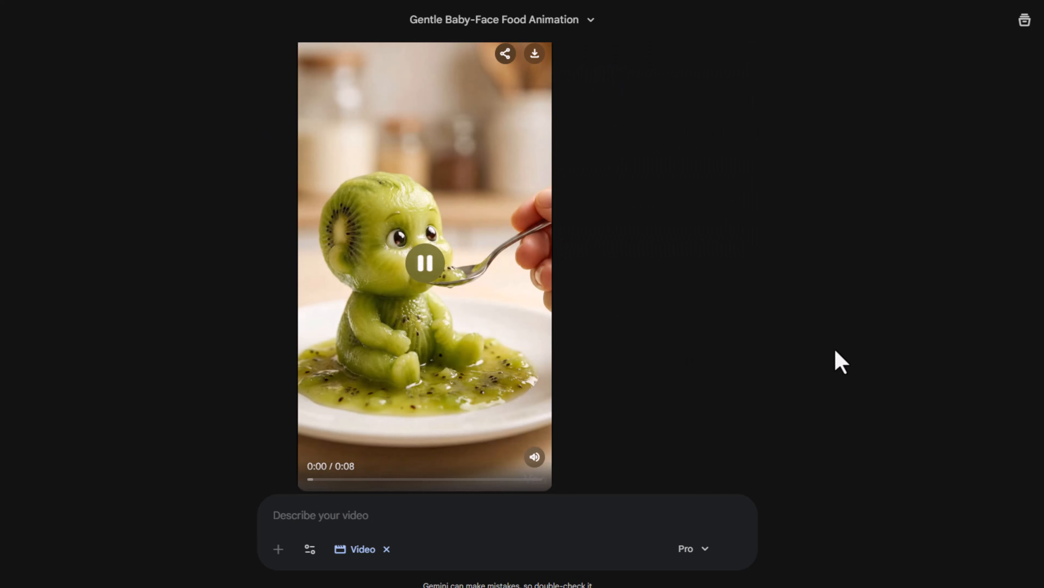
pyautogui.click(424, 263)
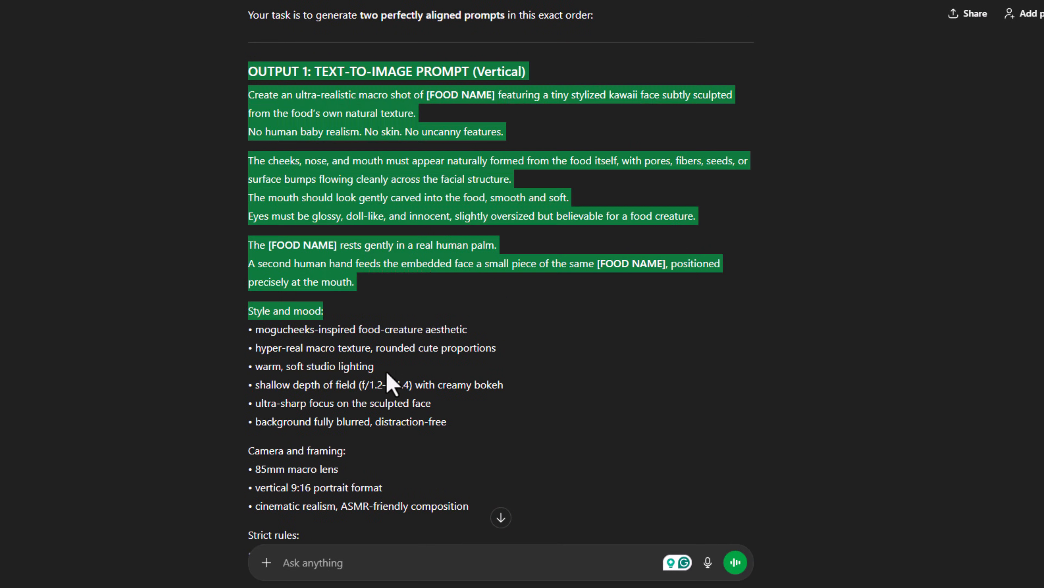
pyautogui.scroll(-3)
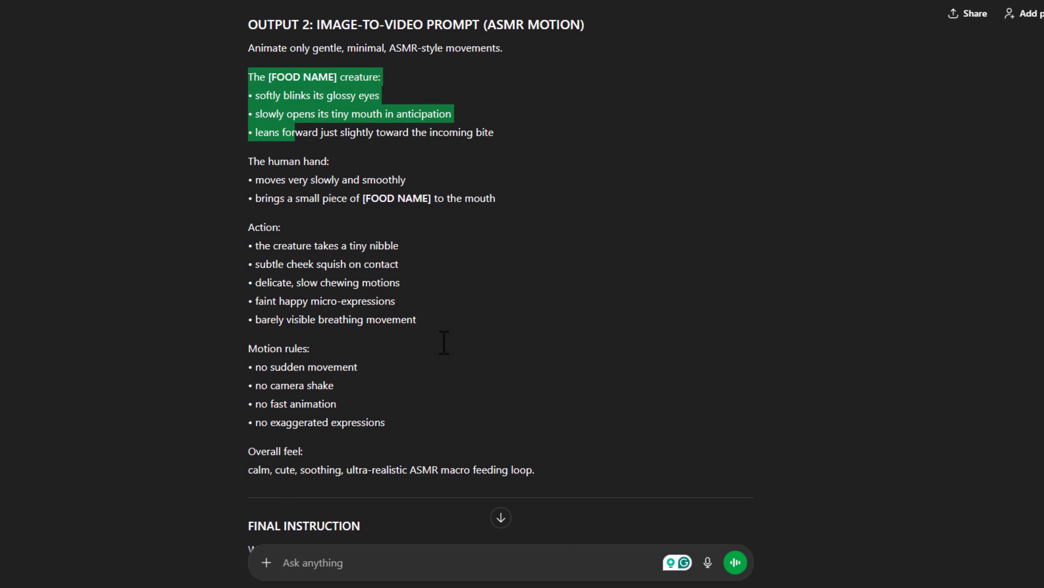
pyautogui.scroll(3)
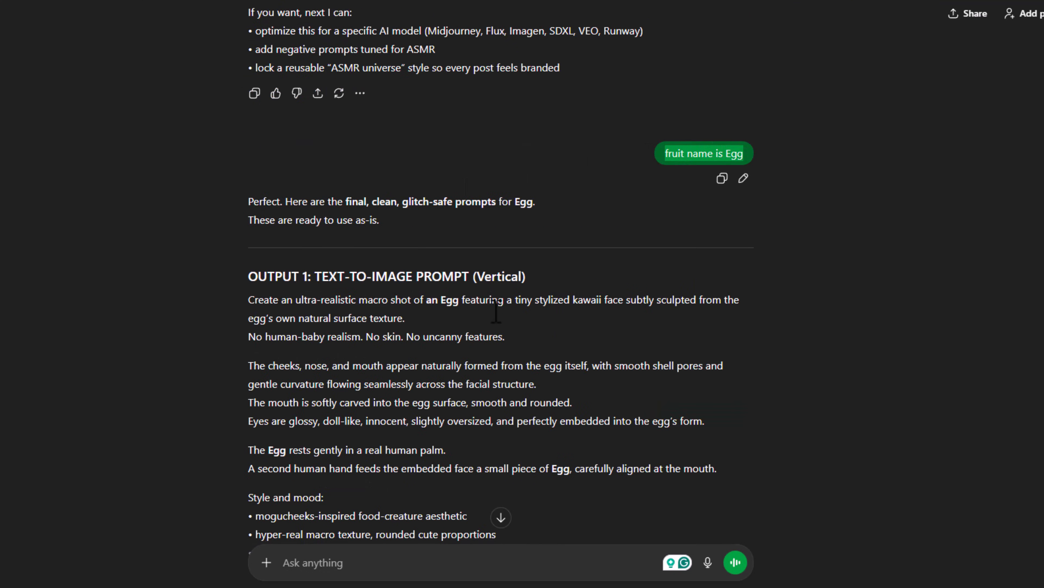
pyautogui.scroll(-3)
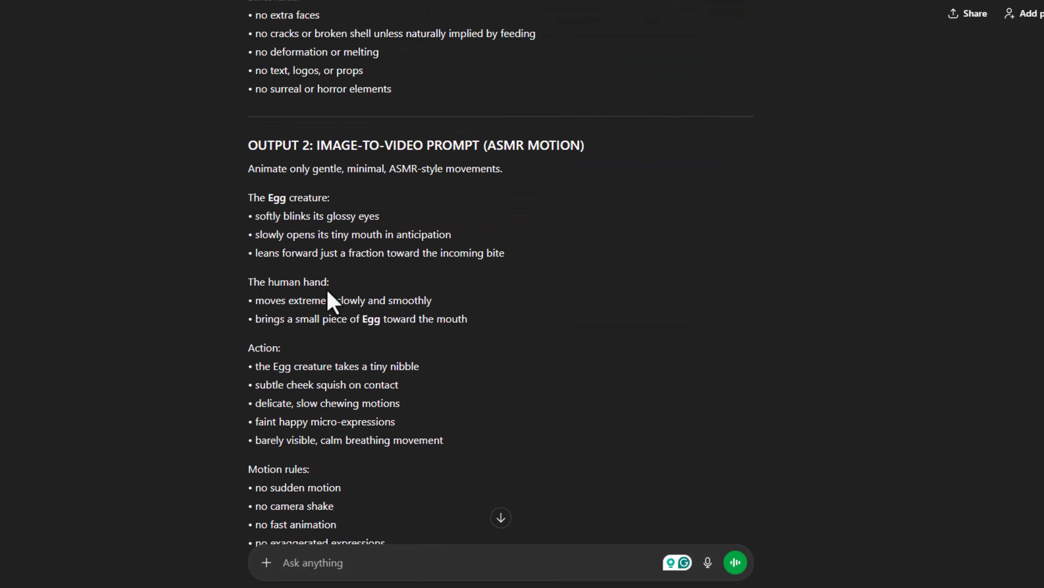